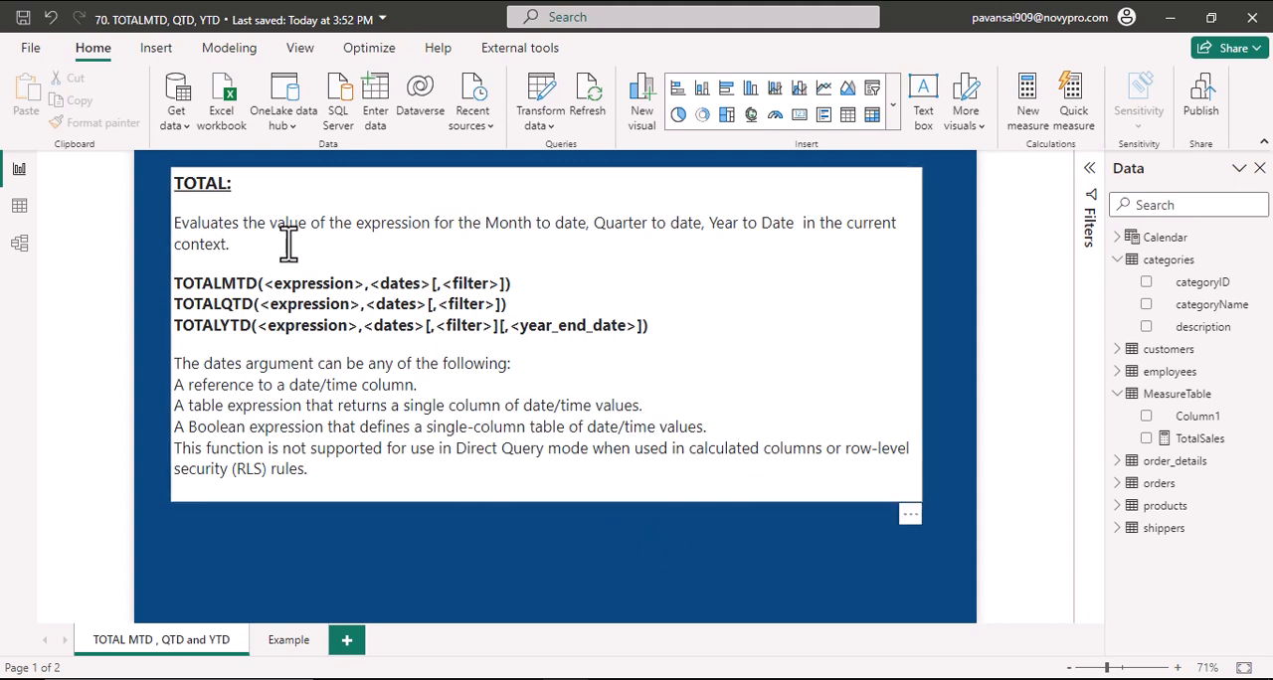
mouse_move(286, 231)
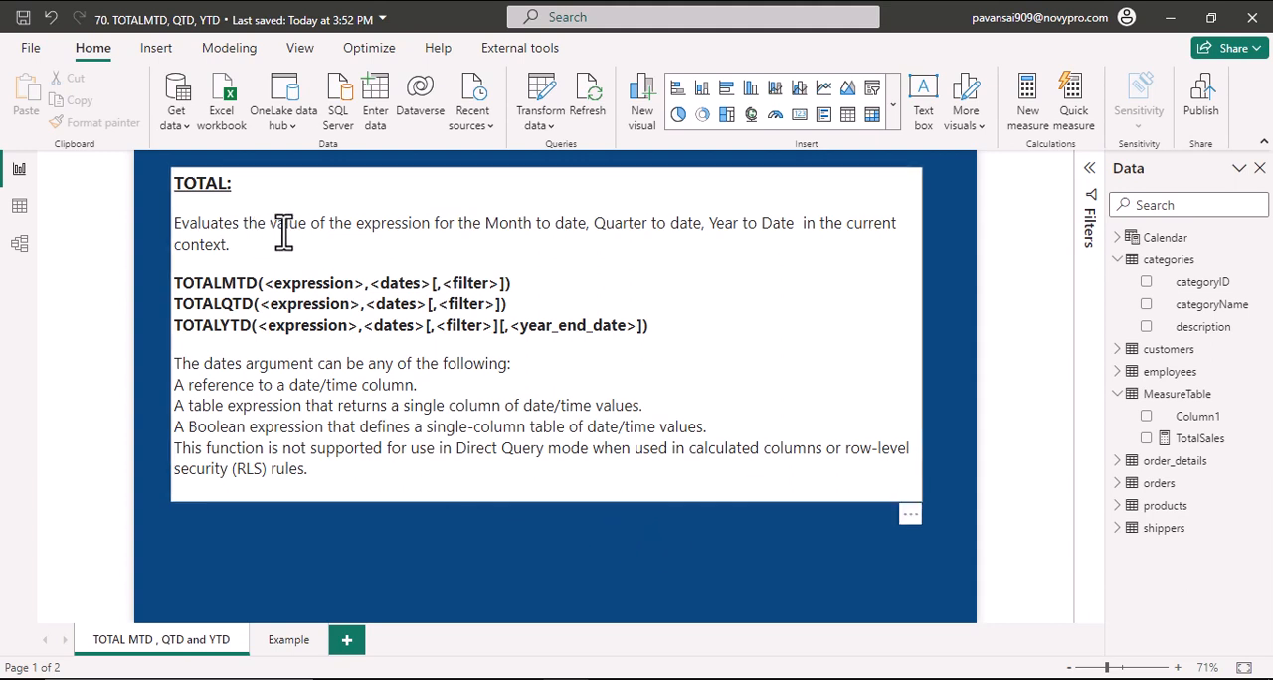
mouse_move(458, 238)
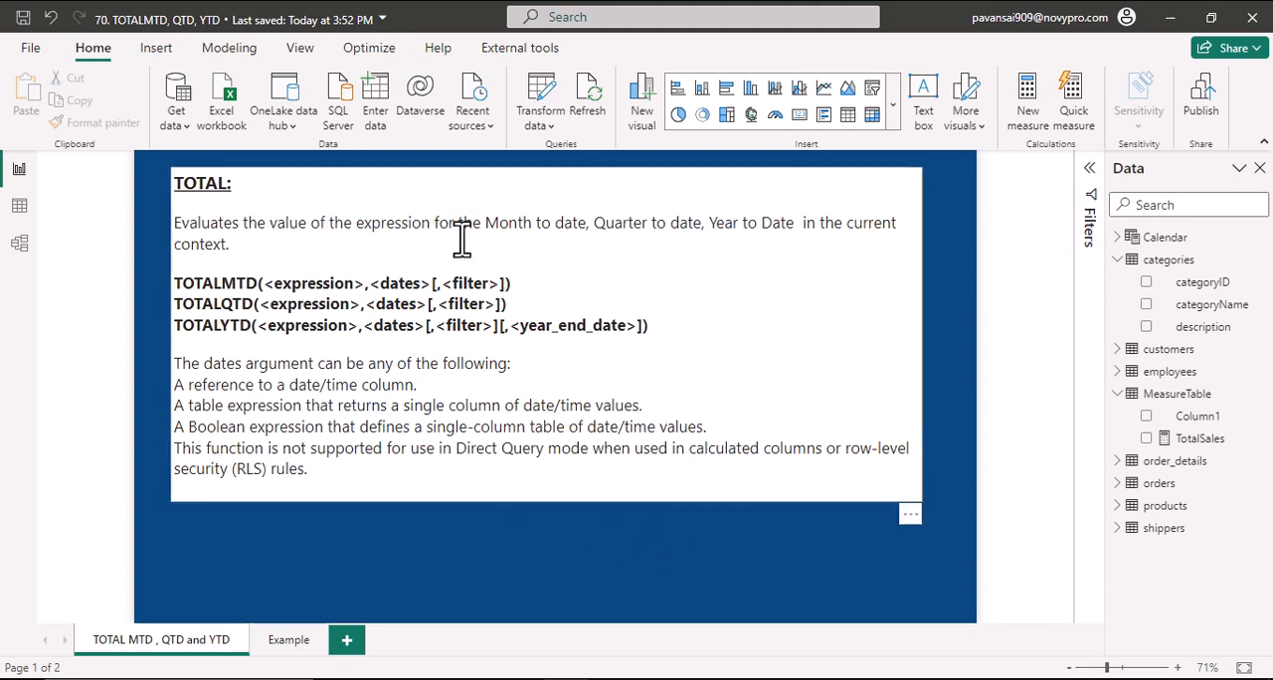
mouse_move(586, 259)
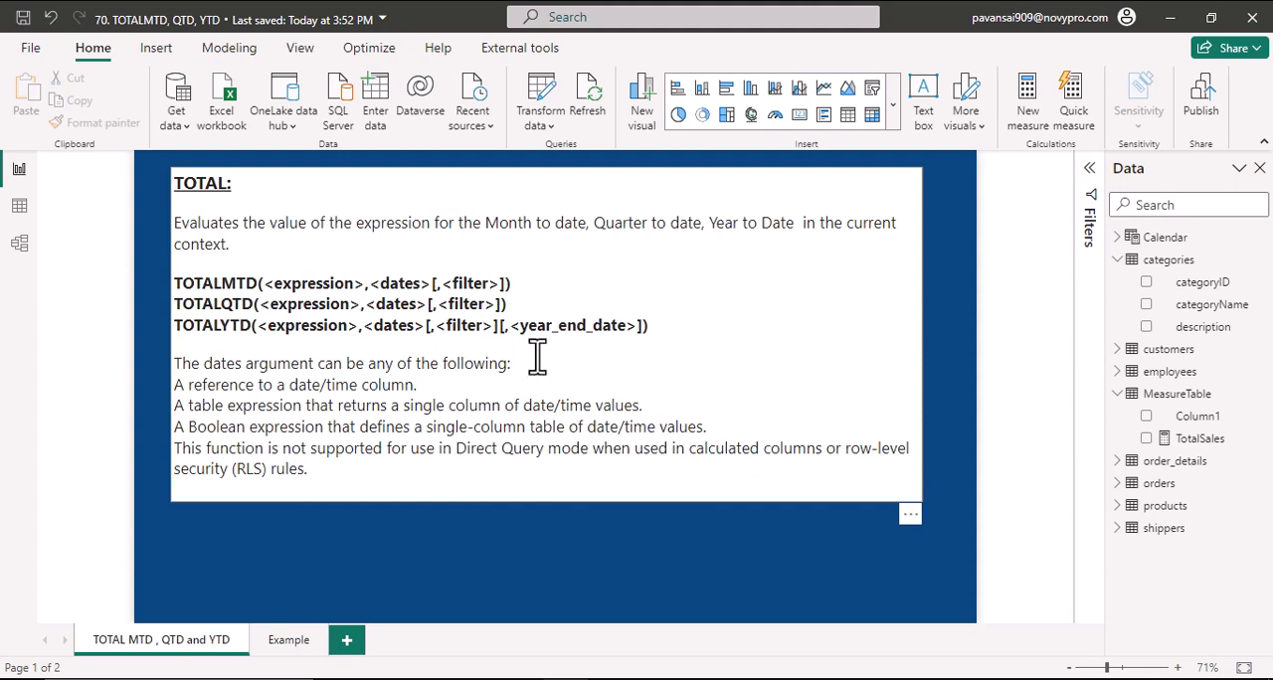
mouse_move(538, 358)
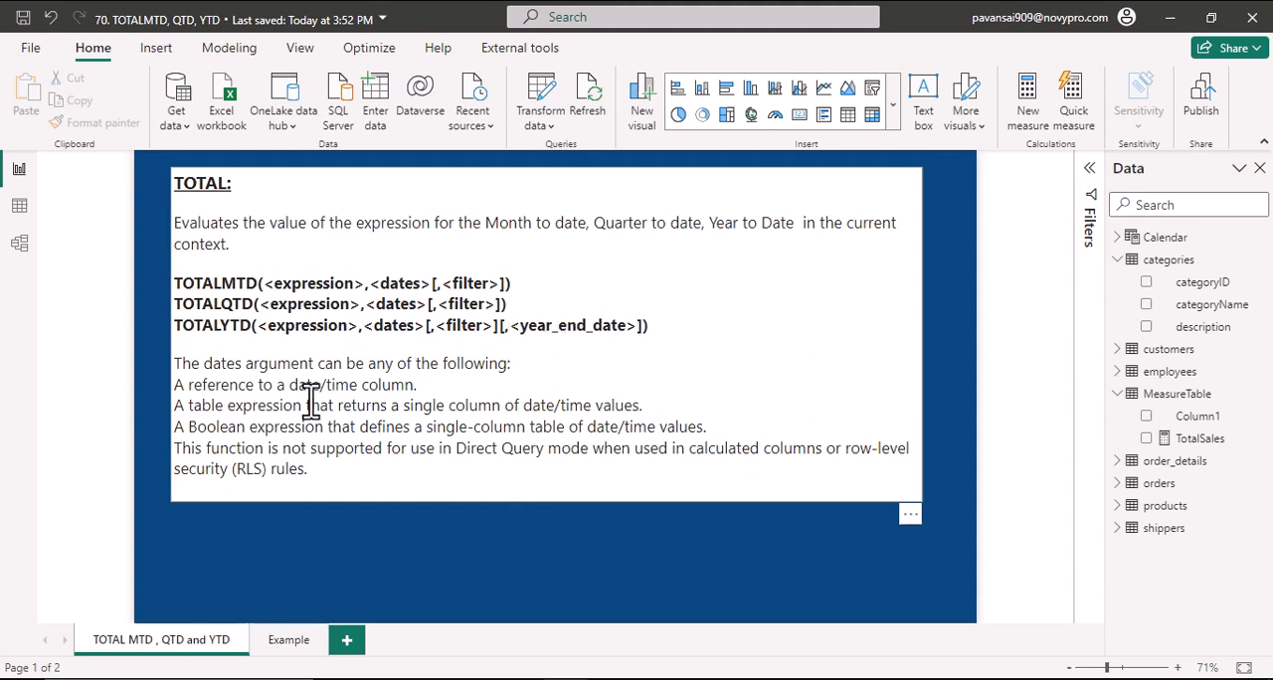
mouse_move(341, 410)
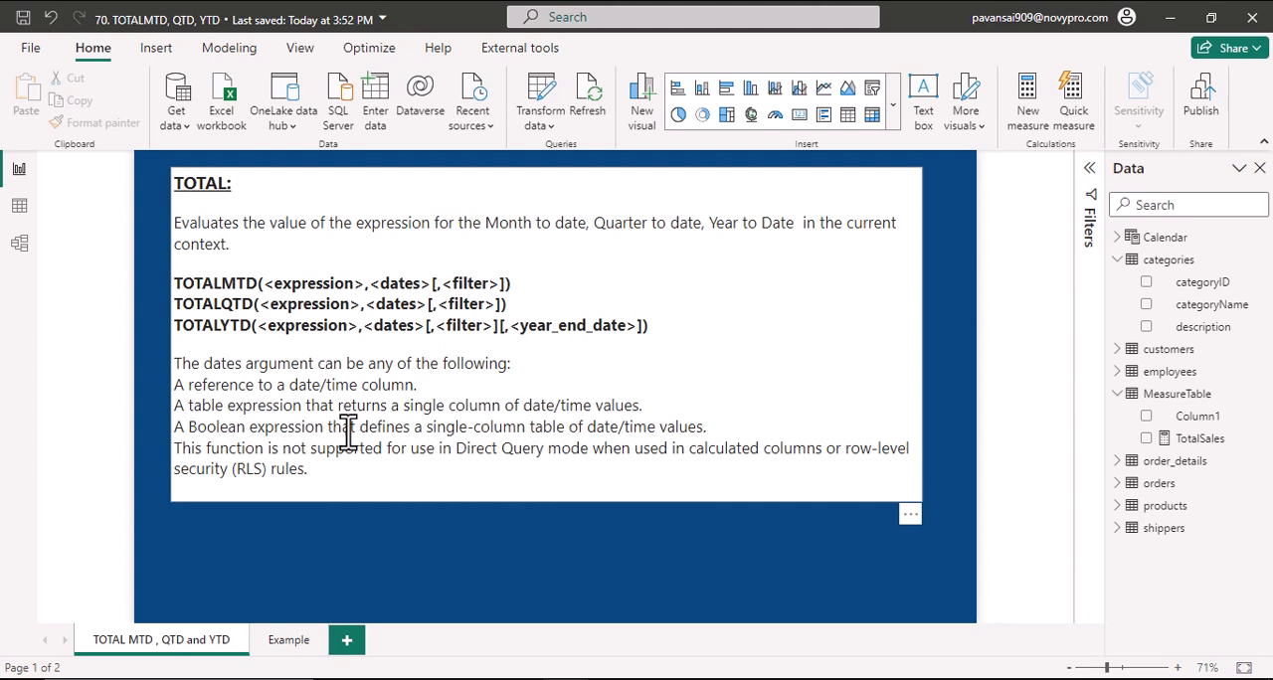
mouse_move(386, 418)
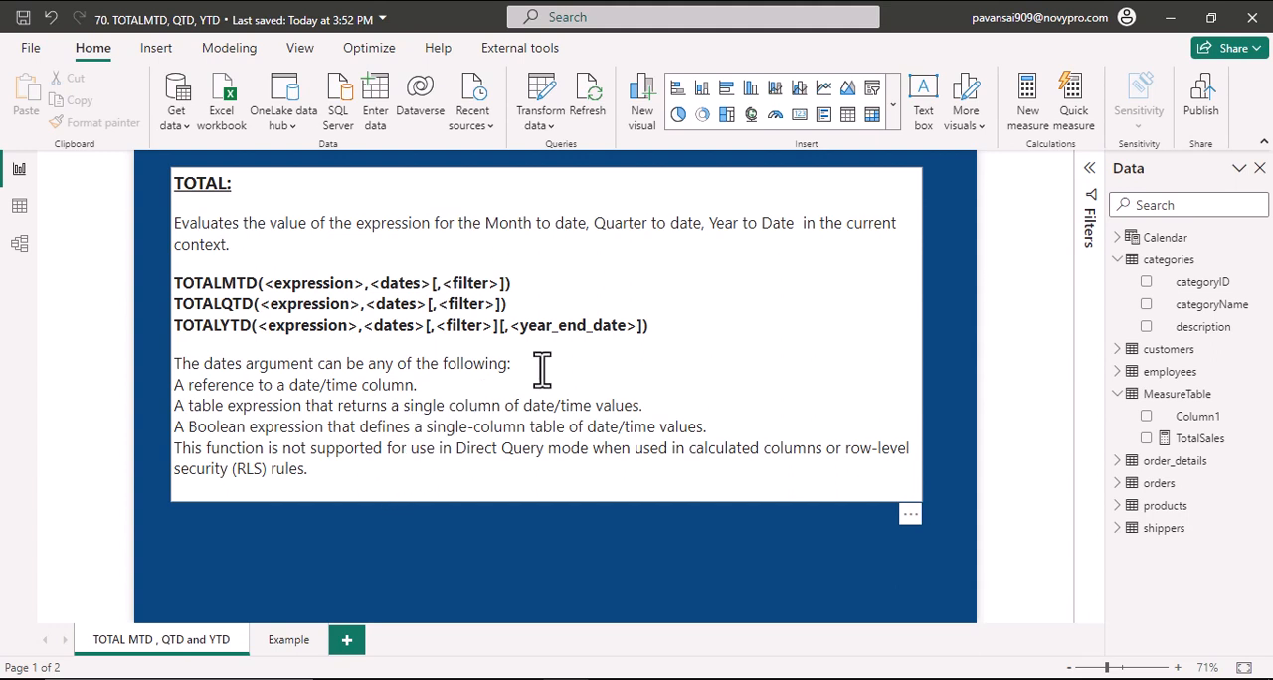
mouse_move(545, 367)
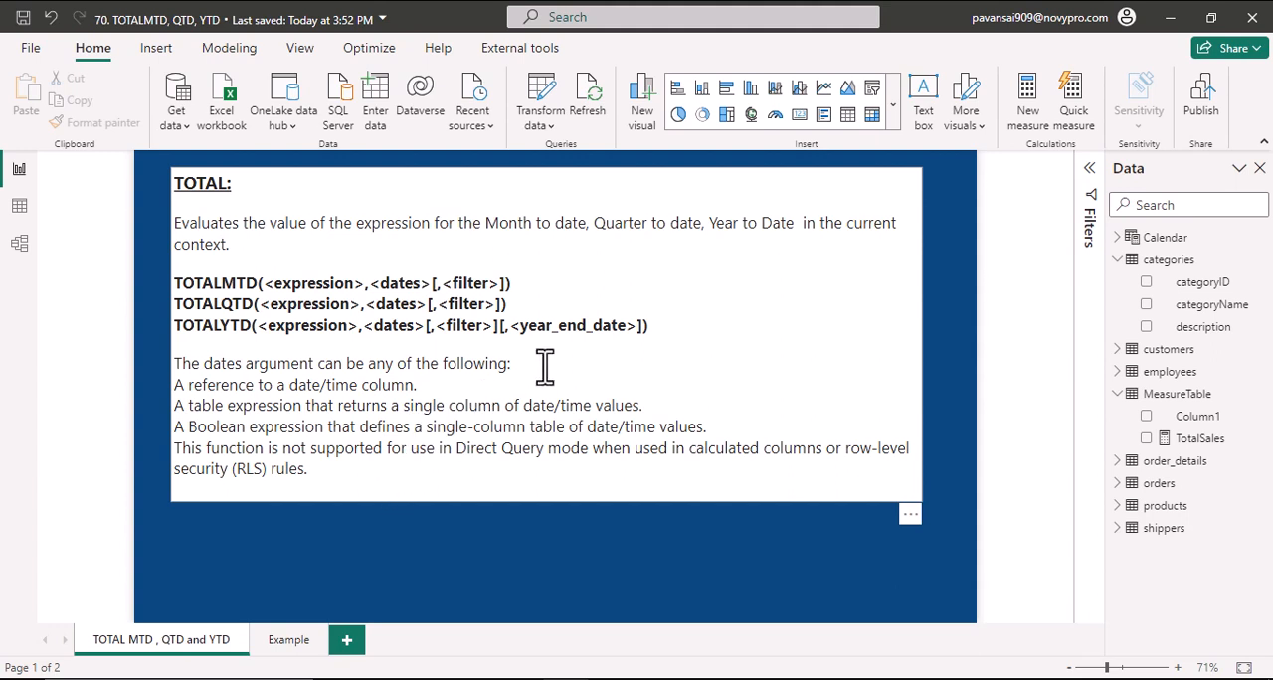
mouse_move(537, 368)
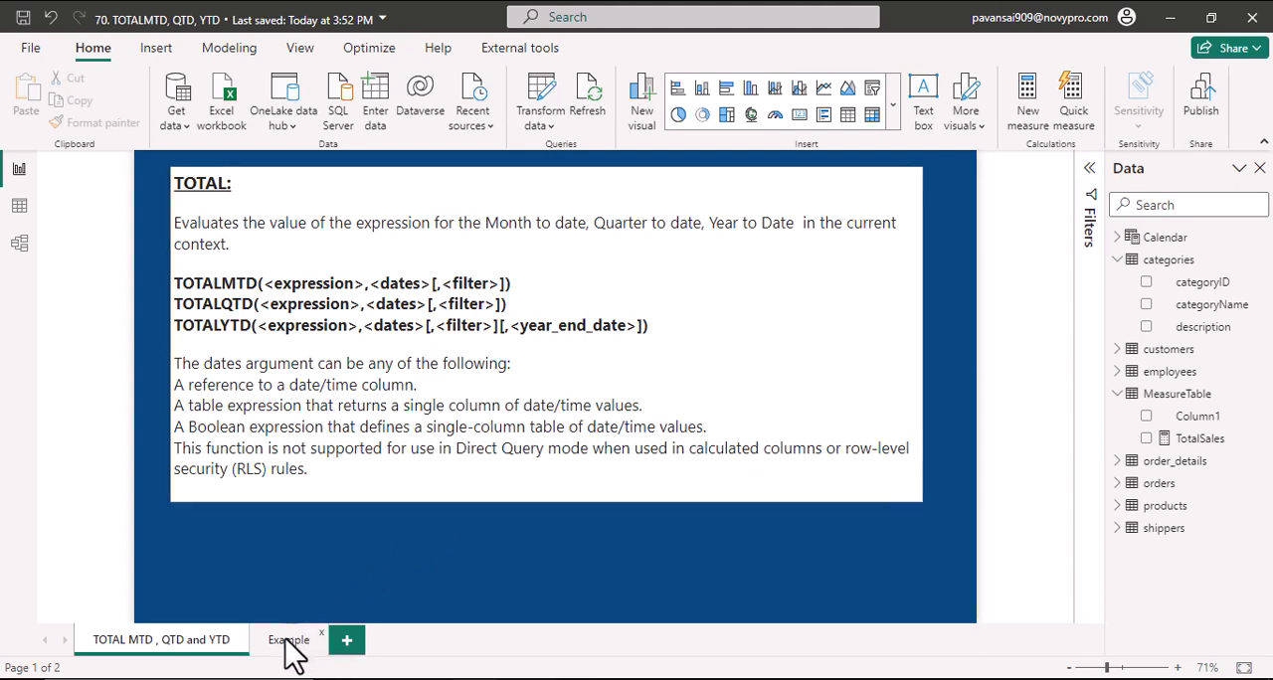
On the Example page, create measure Total MTD = TOTALMTD([TotalSales],'Calendar'[Date]).
left_click(288, 639)
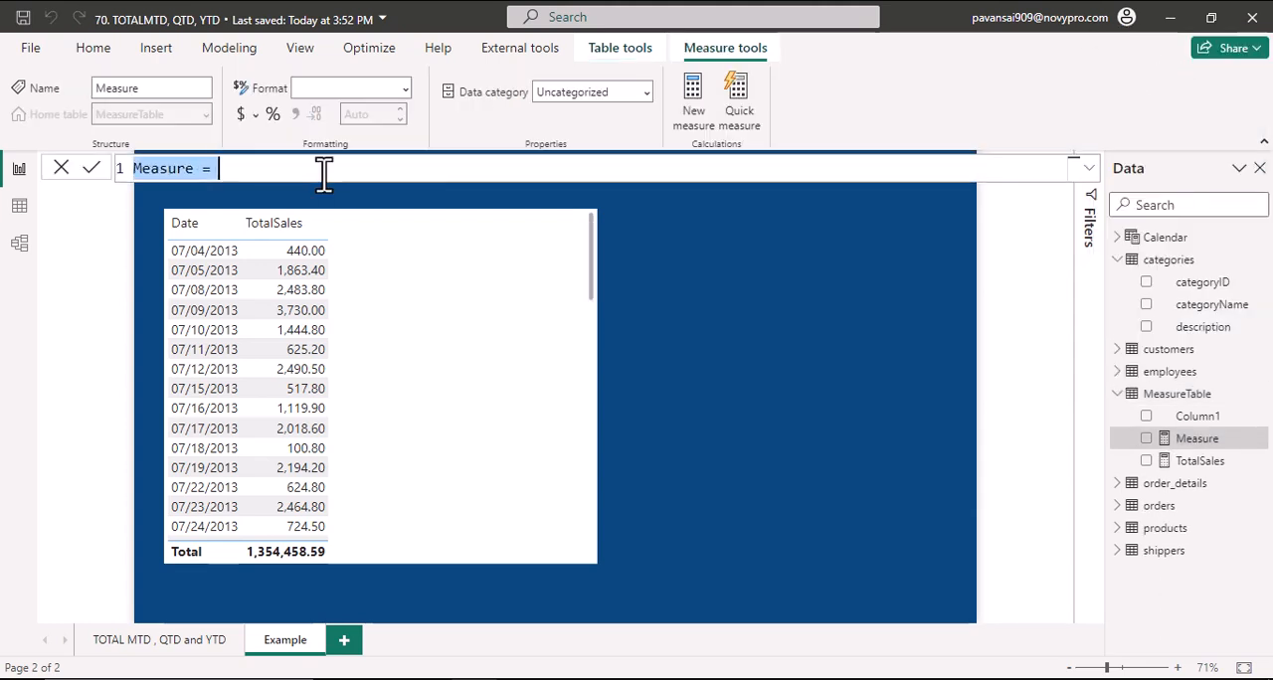
type("Total MTD = t")
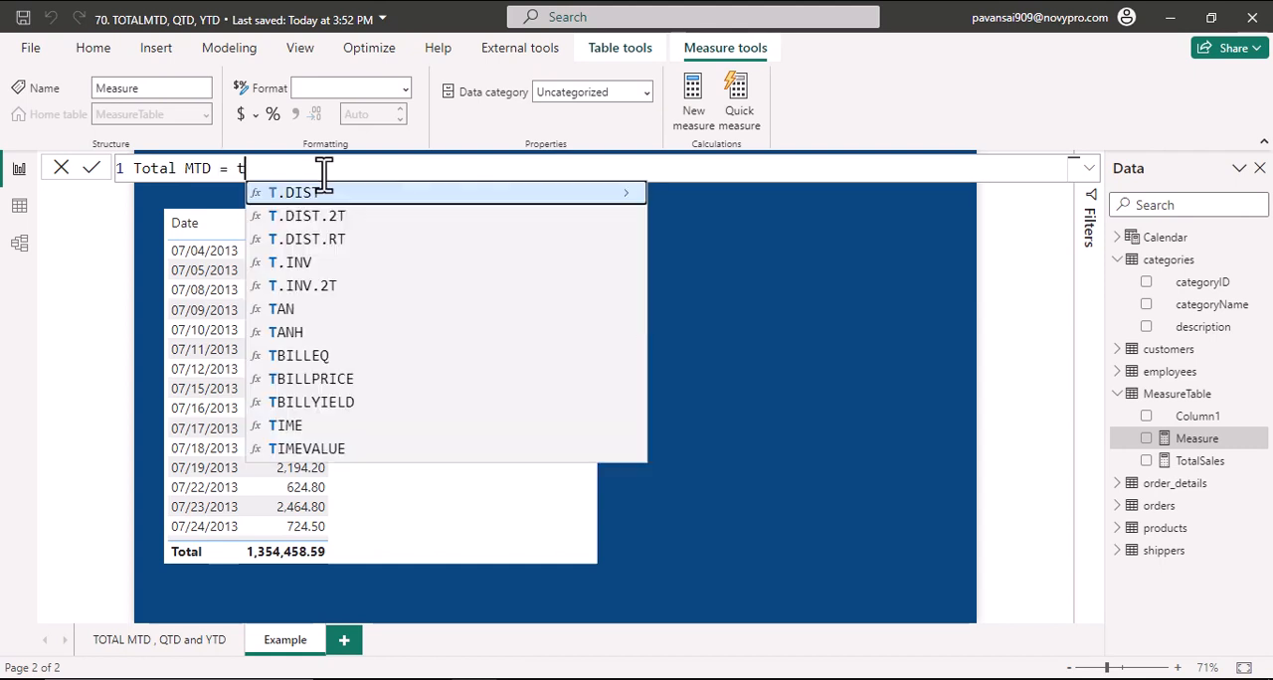
type("otalSales]")
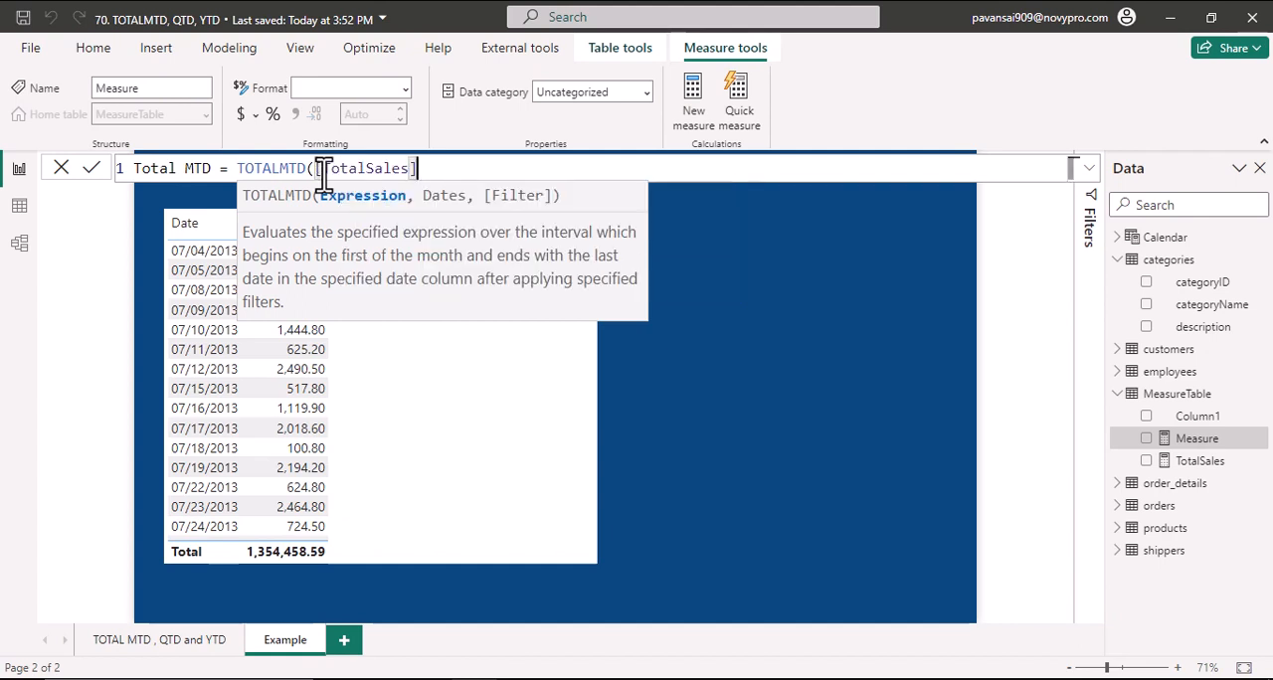
type(",date")
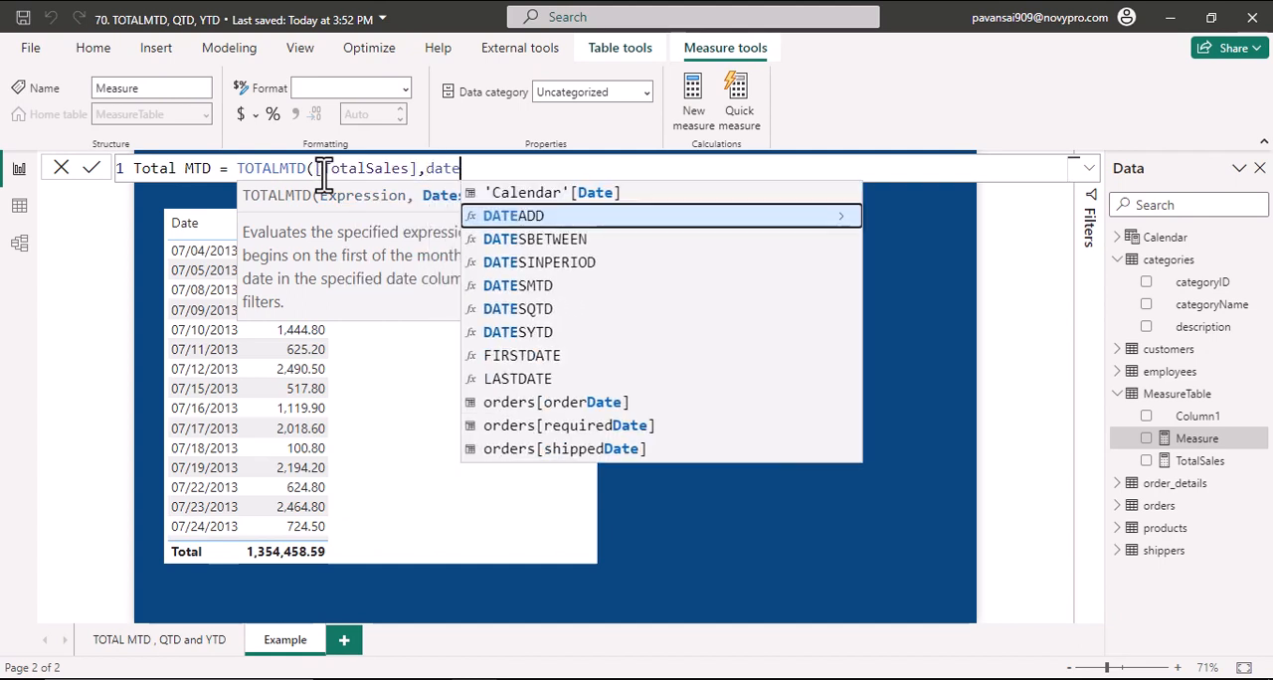
left_click(552, 193)
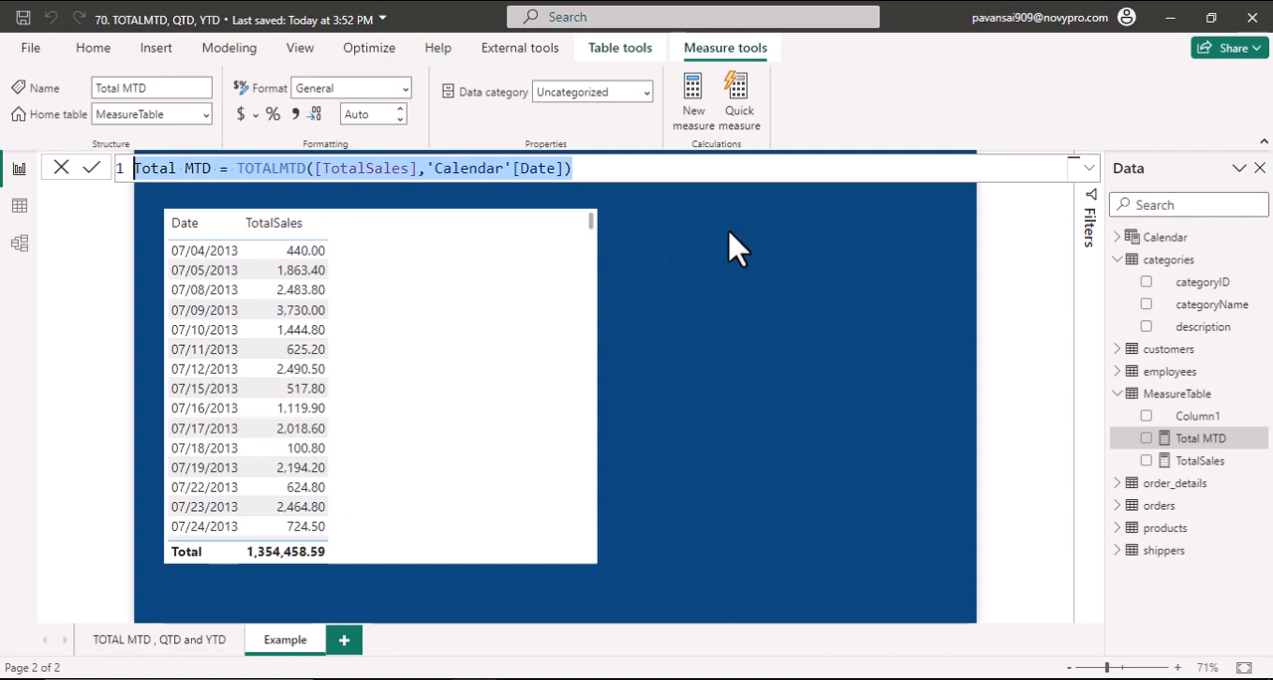
mouse_move(693, 94)
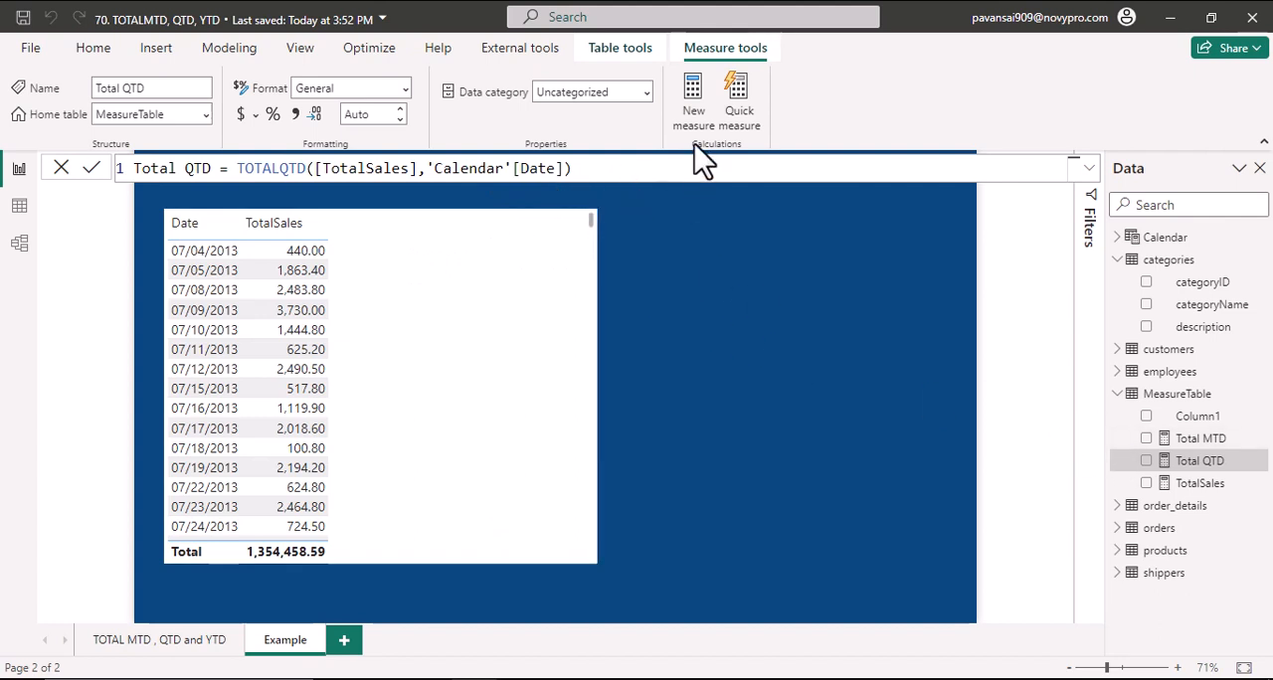
mouse_move(693, 99)
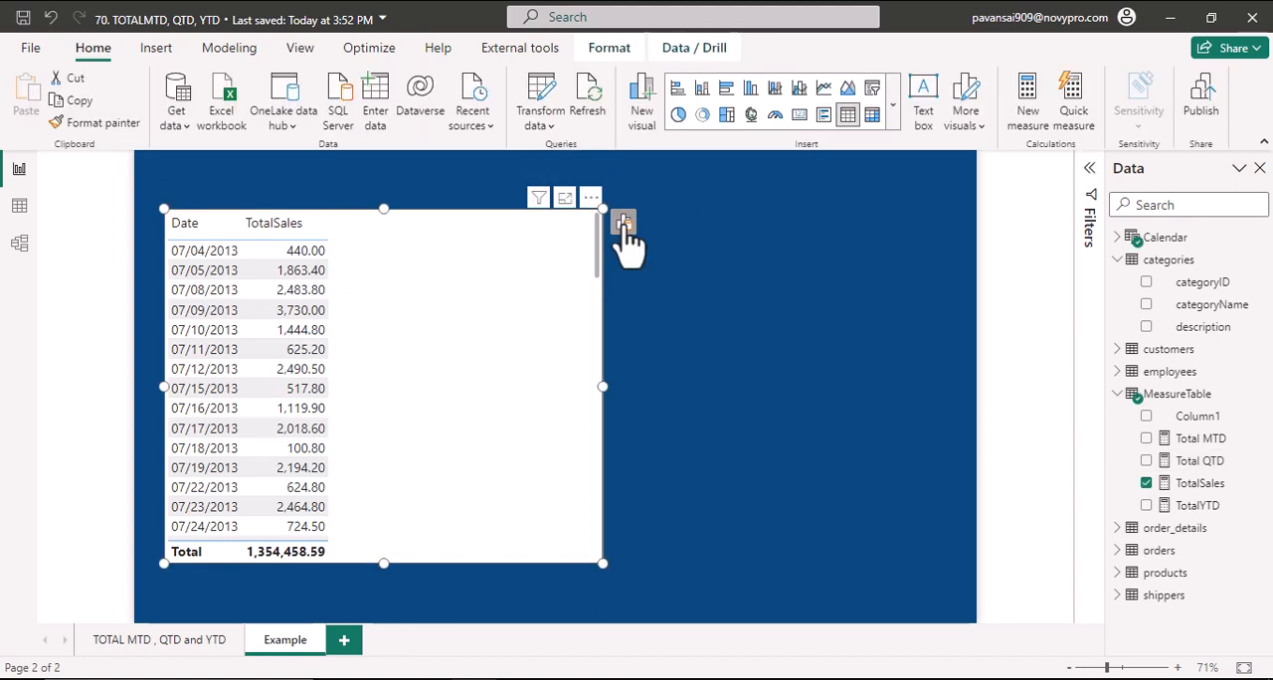
Add Total MTD, Total QTD and TotalYTD columns to the Example page's table.
left_click(623, 222)
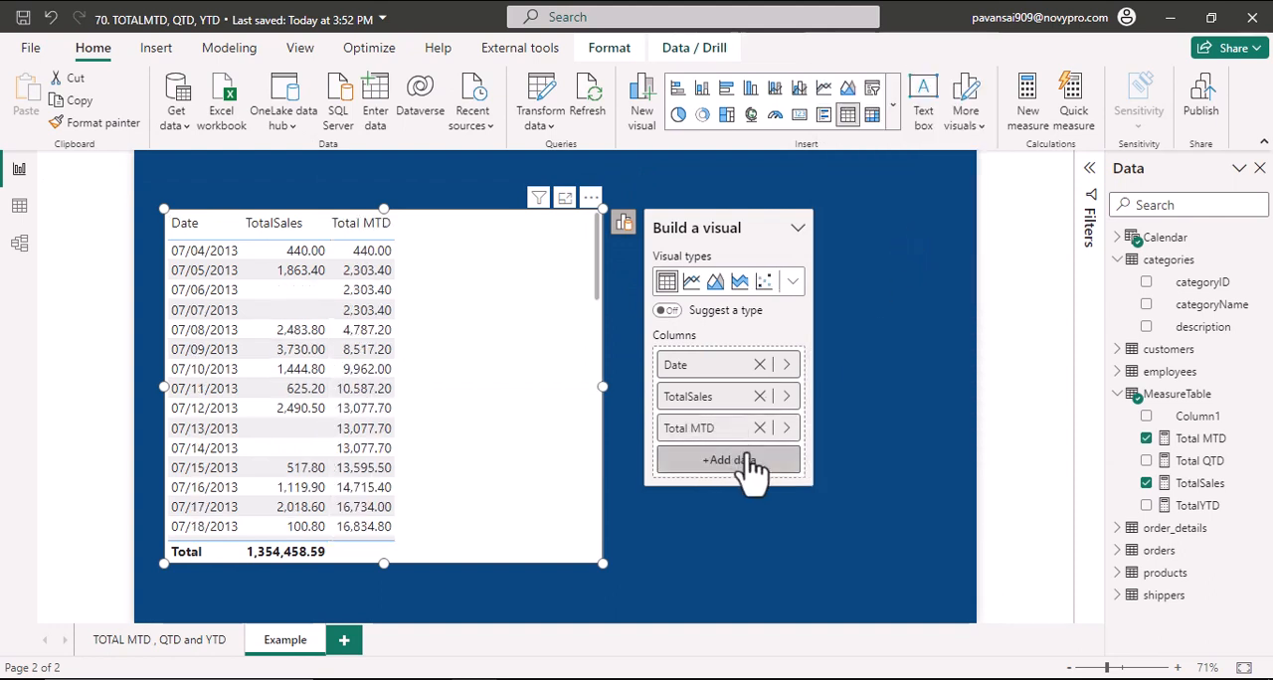
left_click(728, 460)
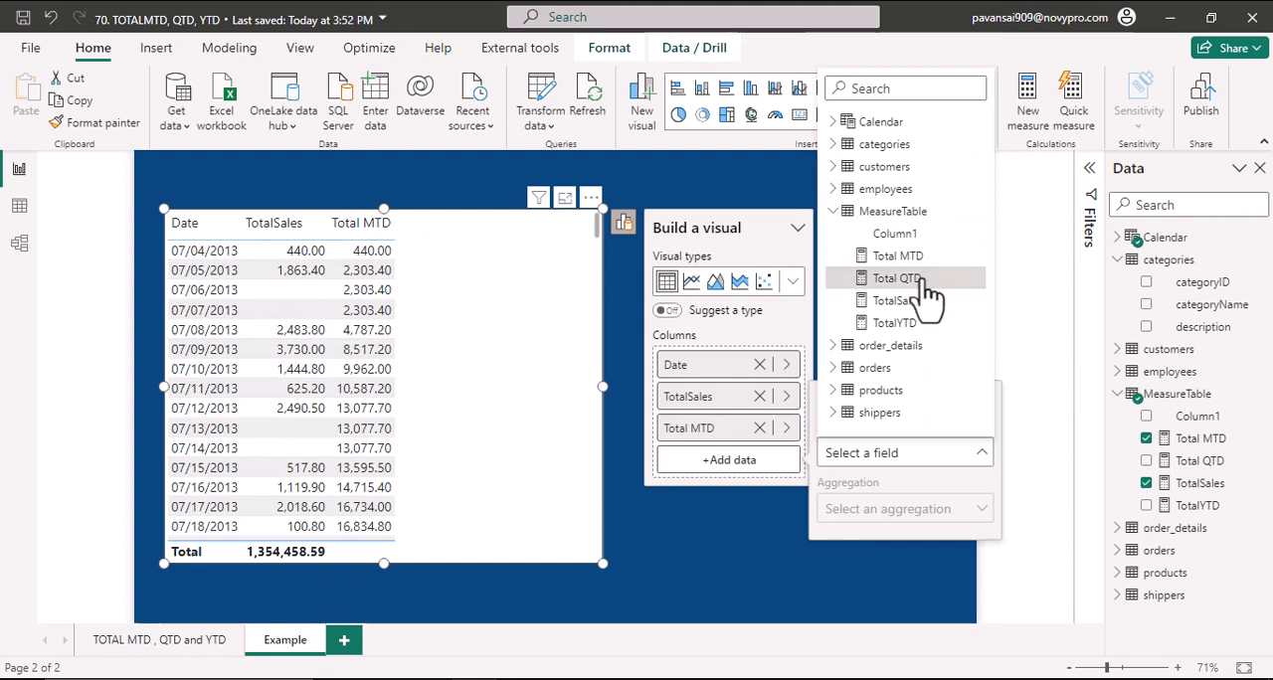
left_click(897, 278)
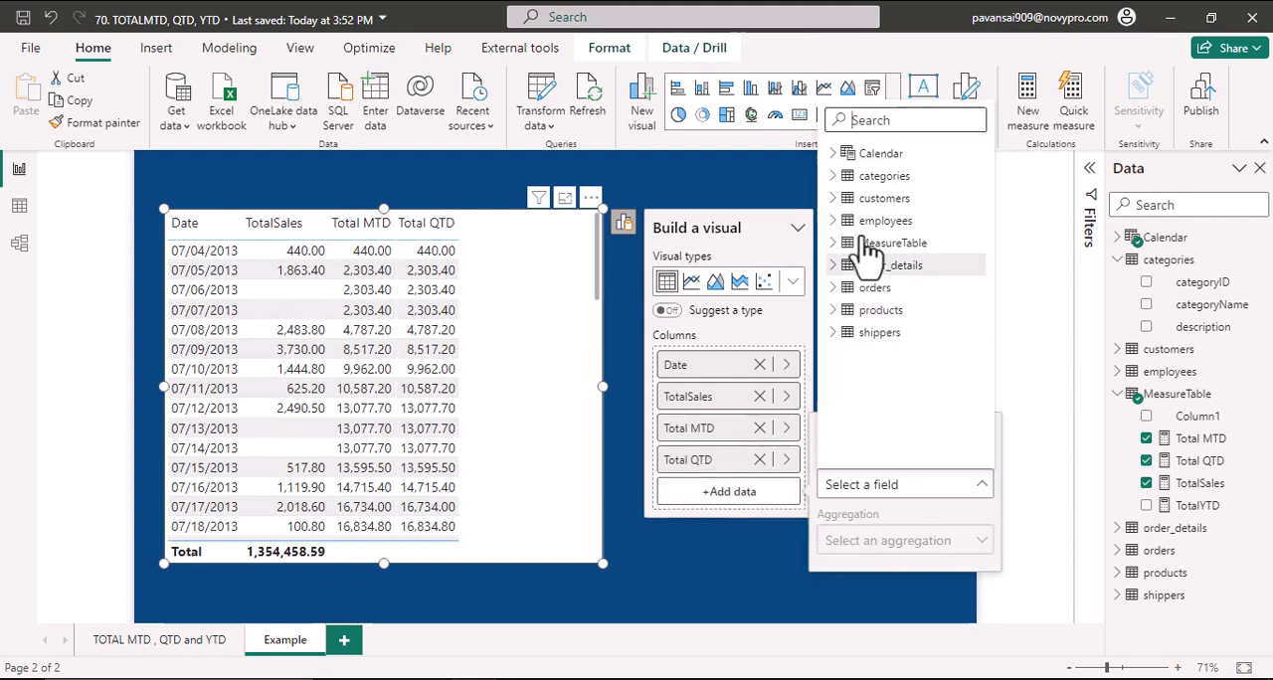
left_click(834, 243)
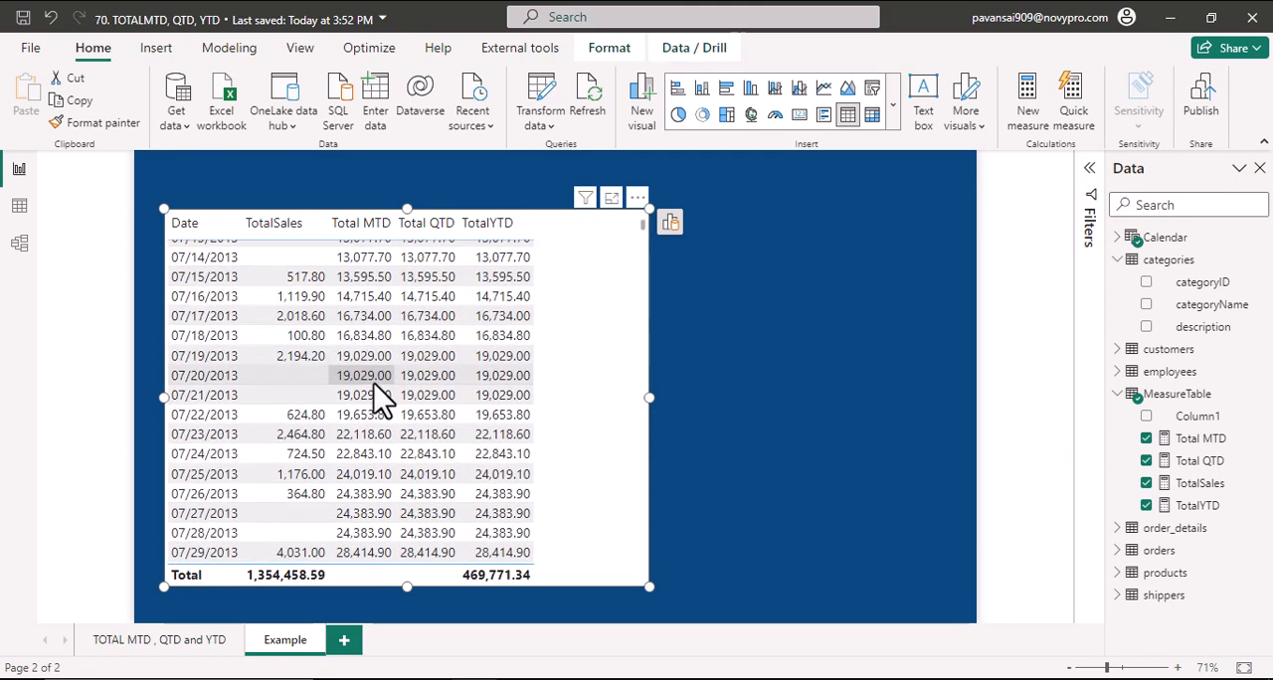
scroll("down", 3)
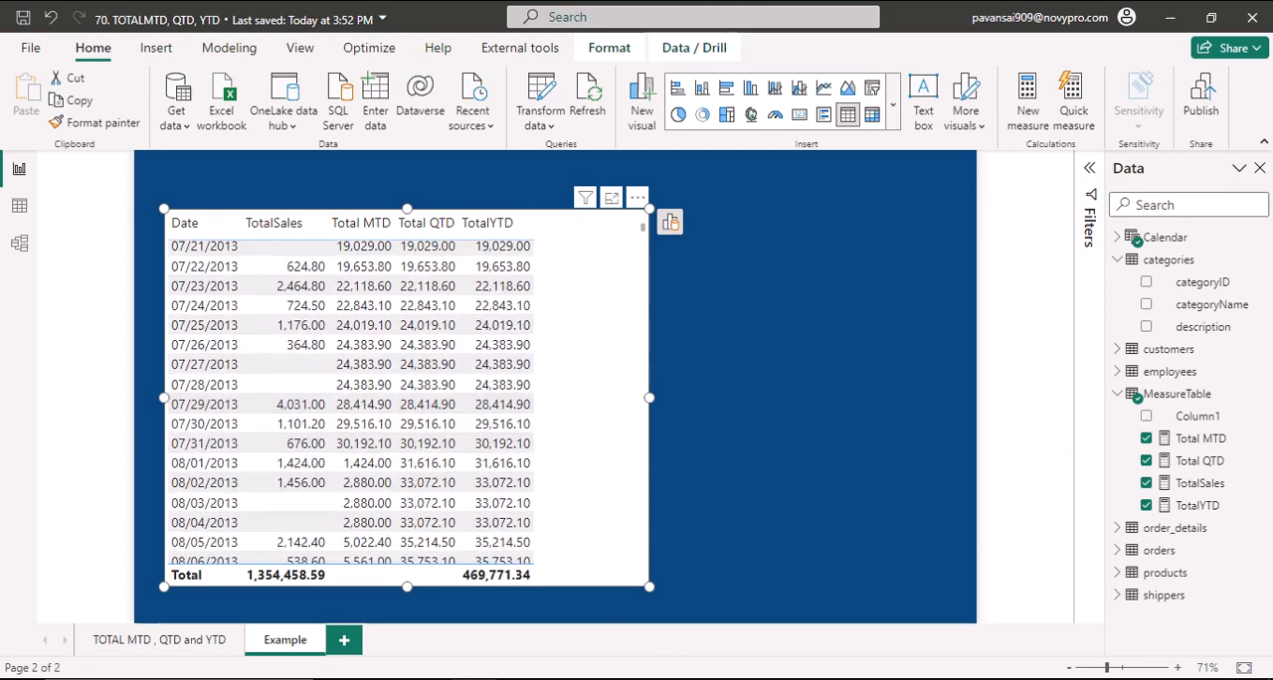
left_click(260, 502)
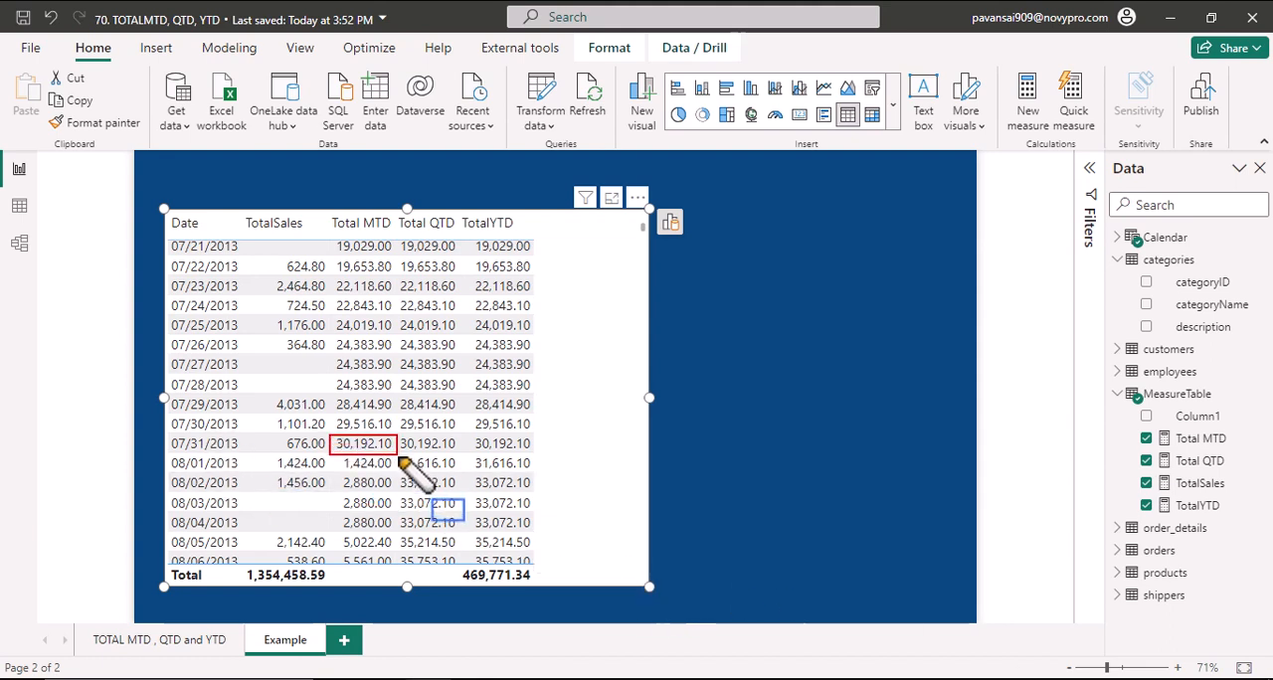
mouse_move(367, 274)
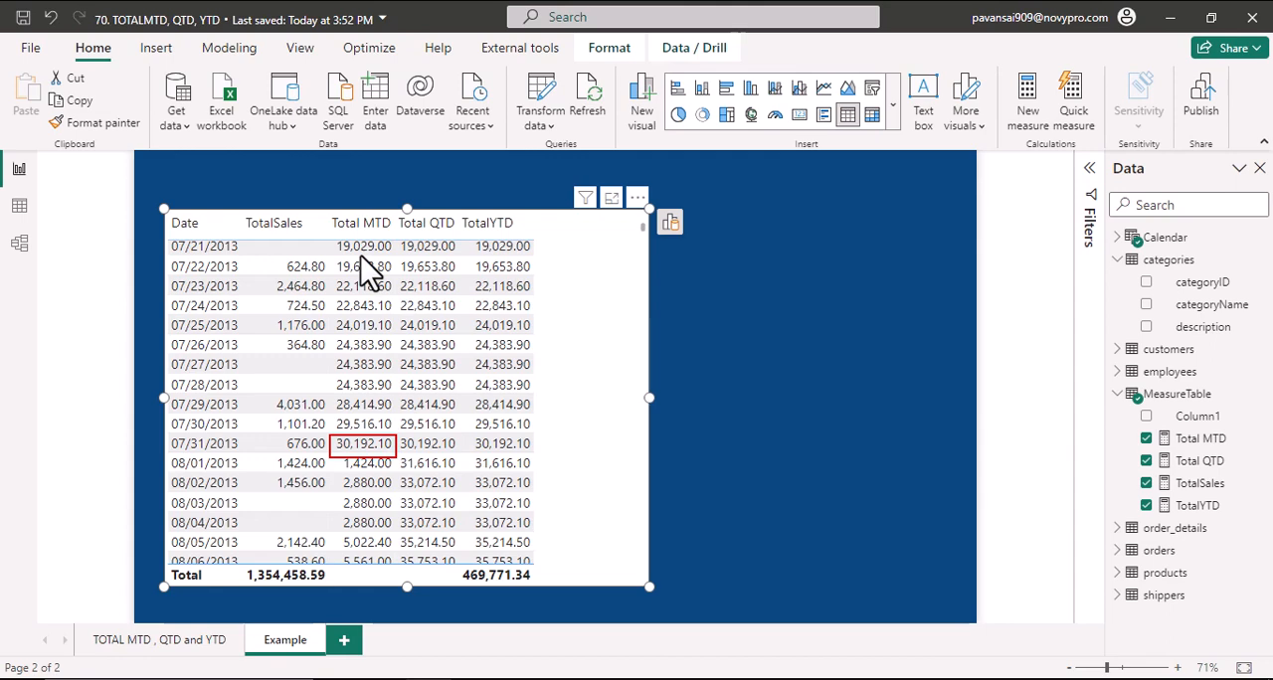
mouse_move(1154, 646)
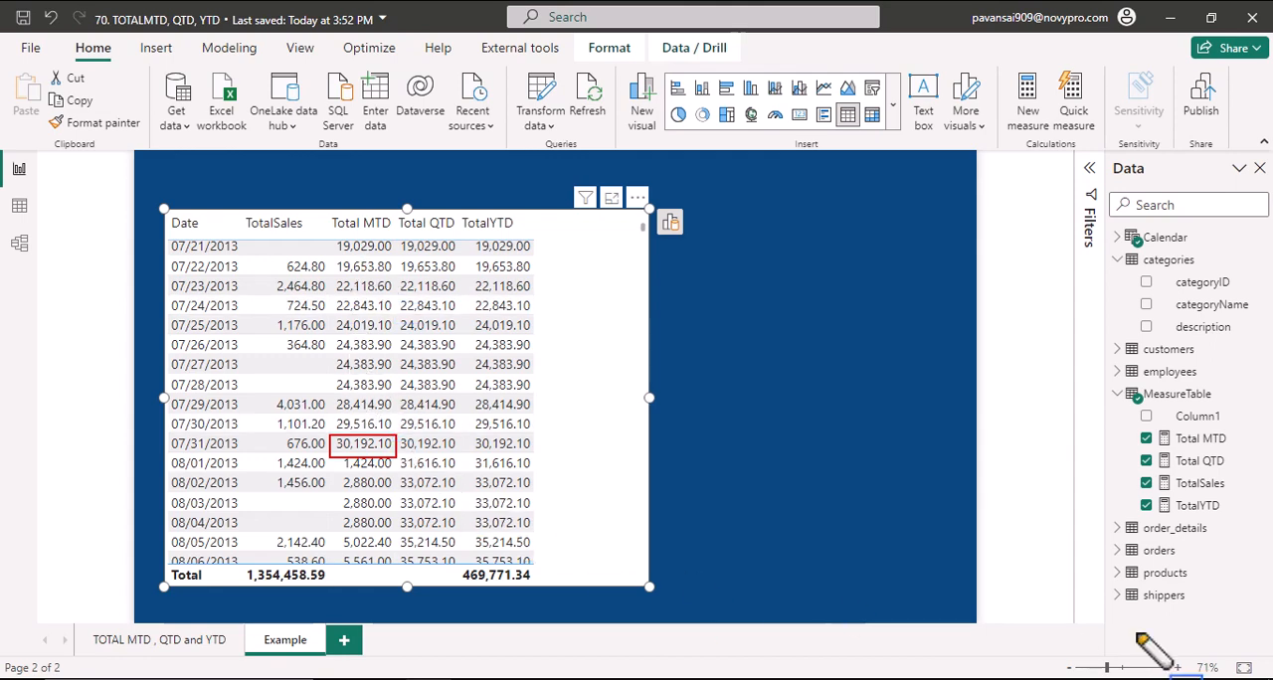
scroll("down", 3)
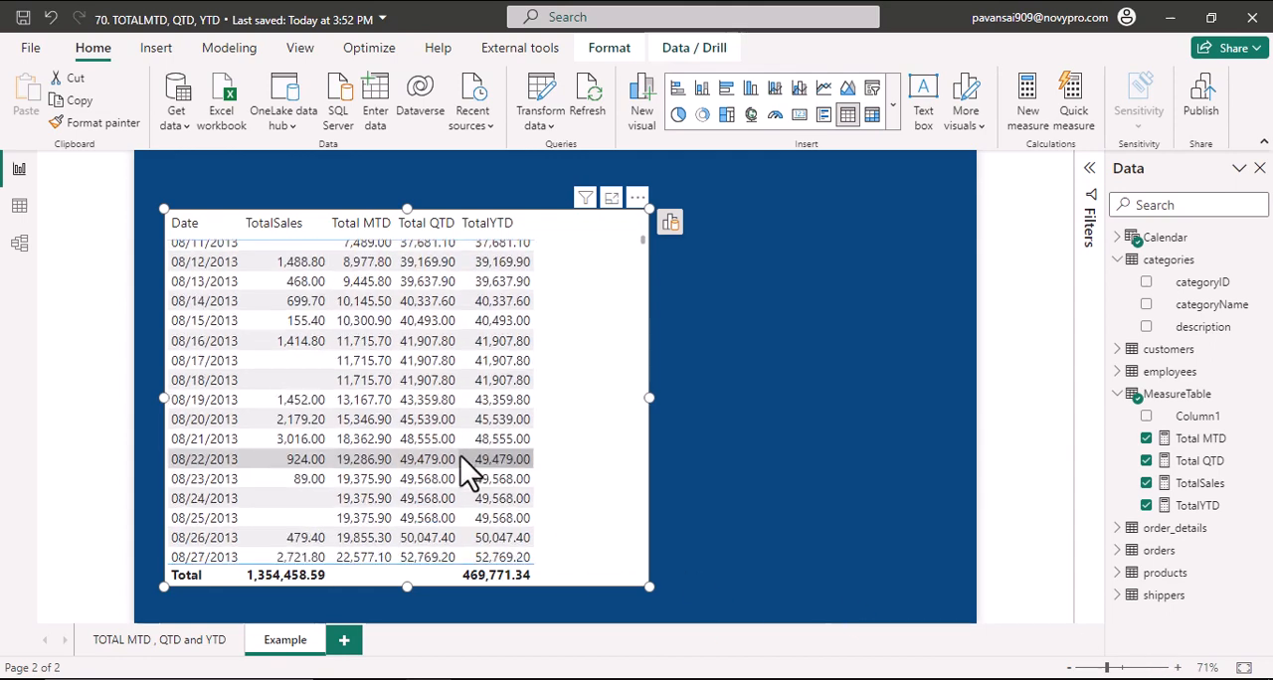
scroll("down", 3)
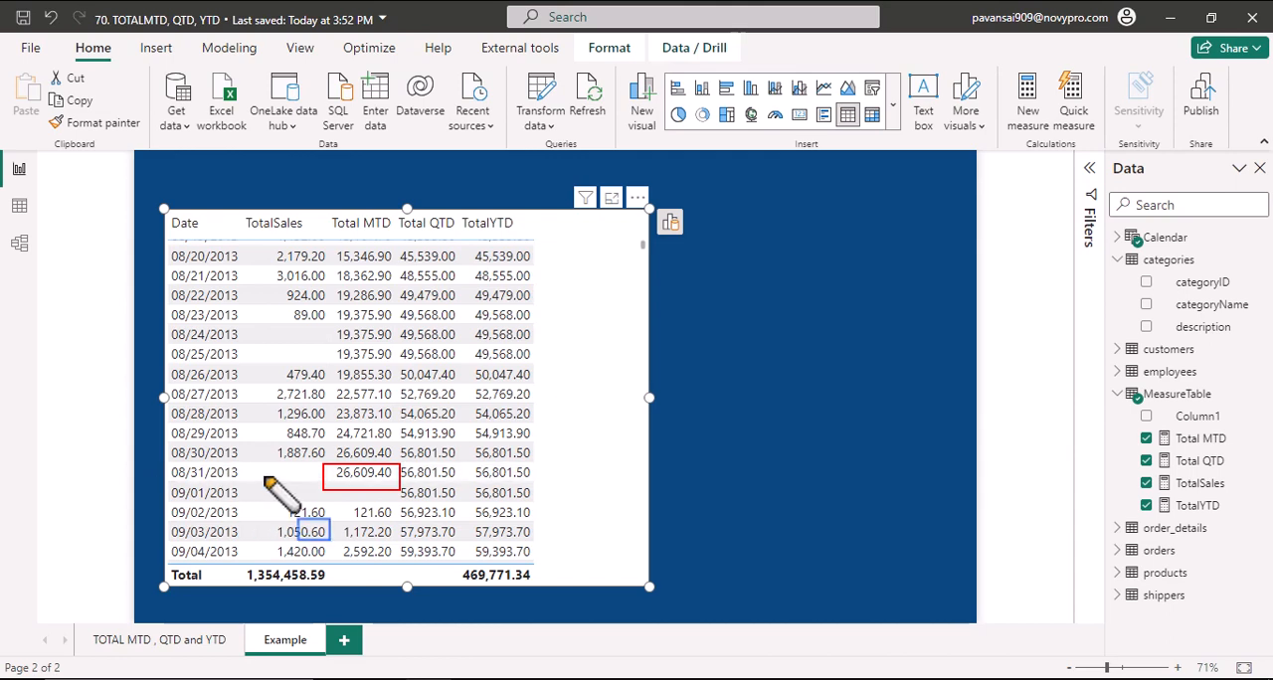
scroll("down", 3)
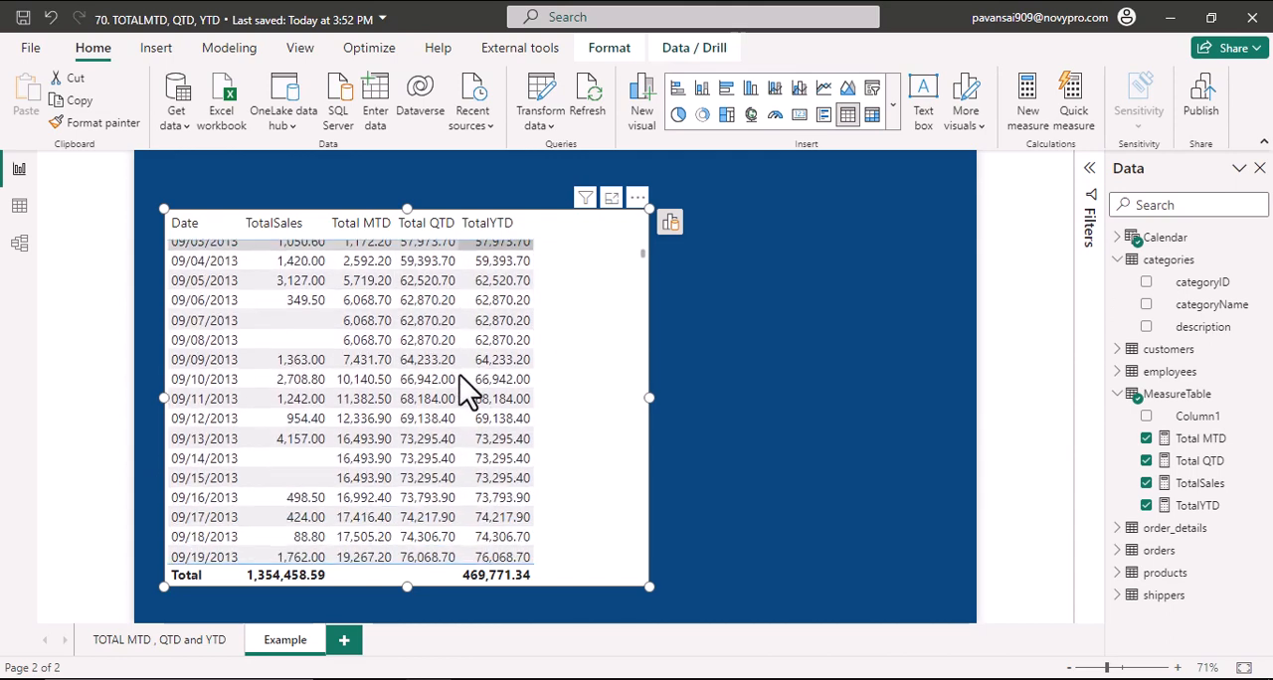
scroll("down", 3)
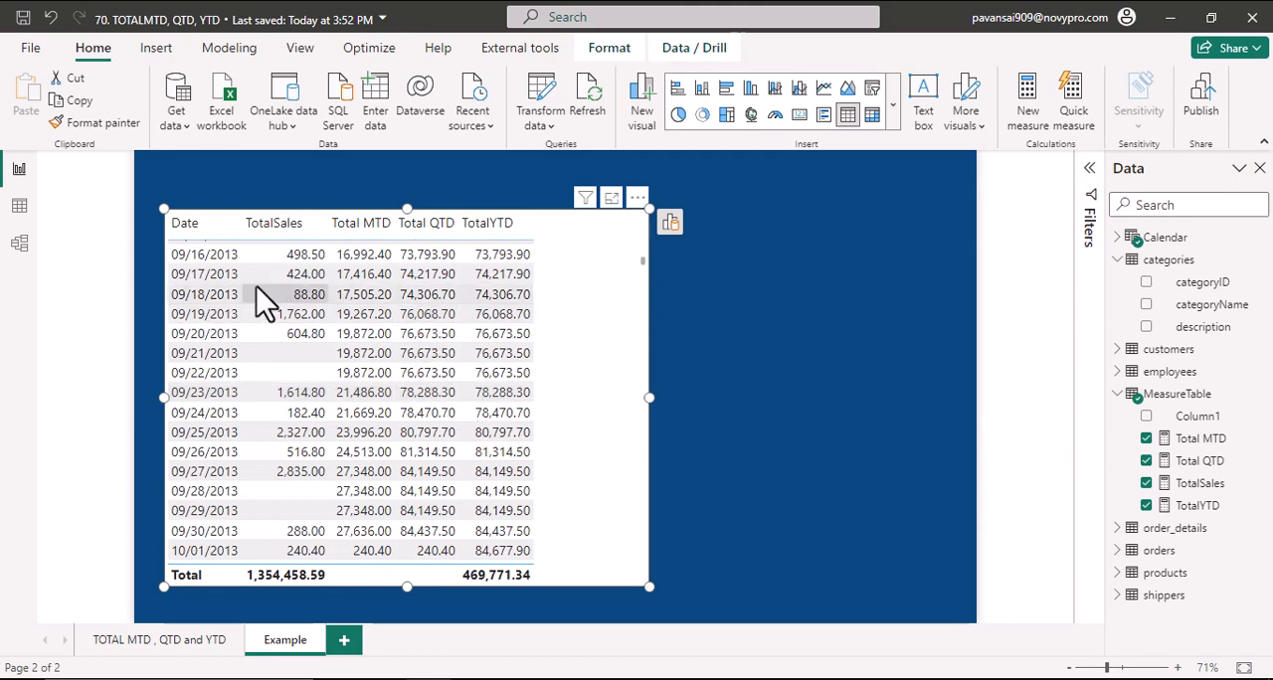
scroll("down", 3)
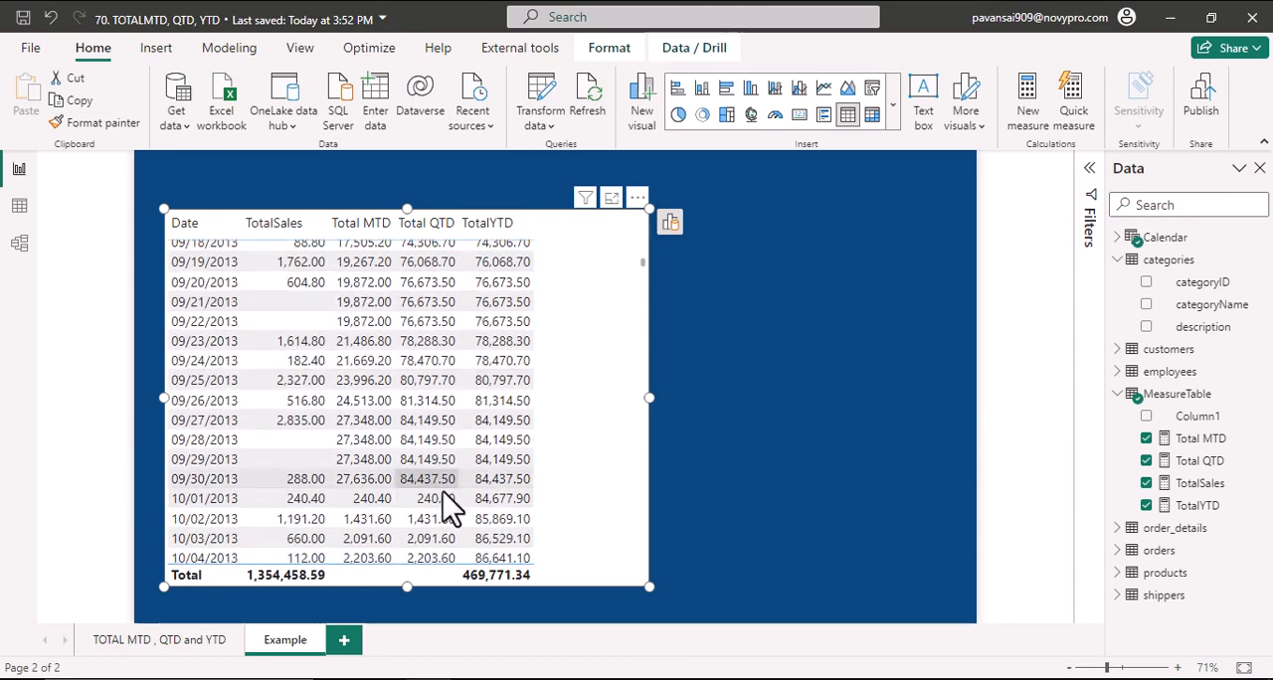
scroll("down", 3)
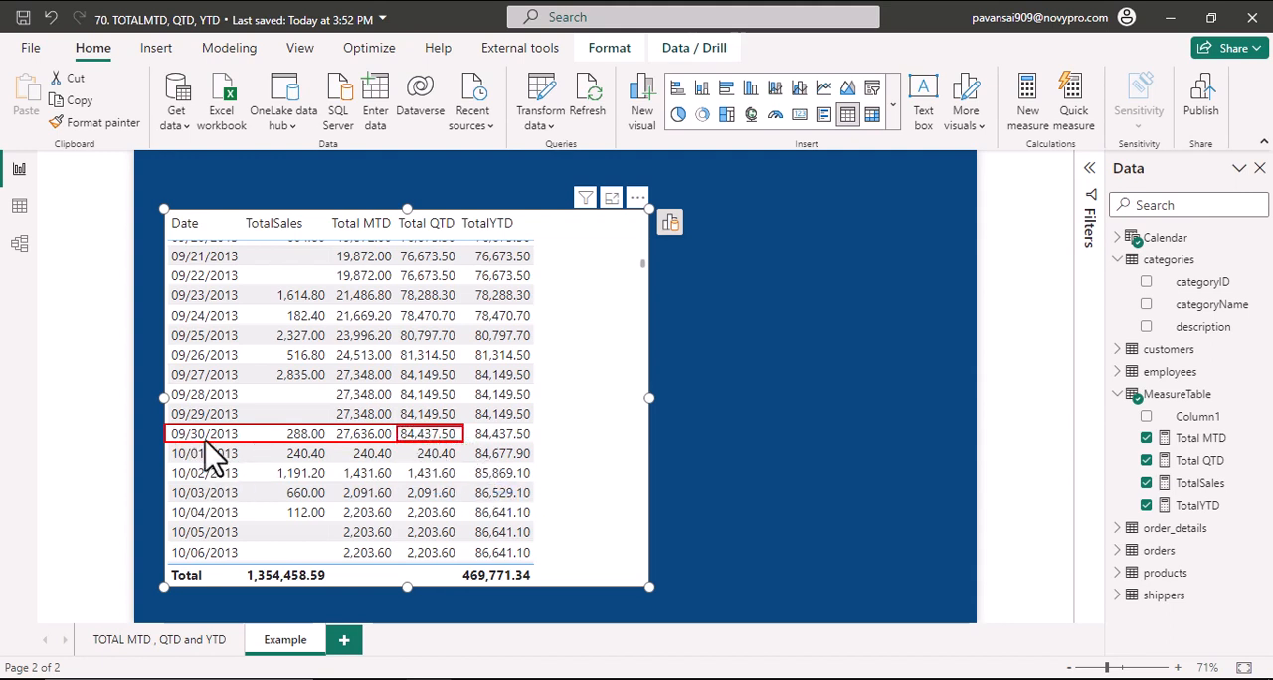
mouse_move(467, 412)
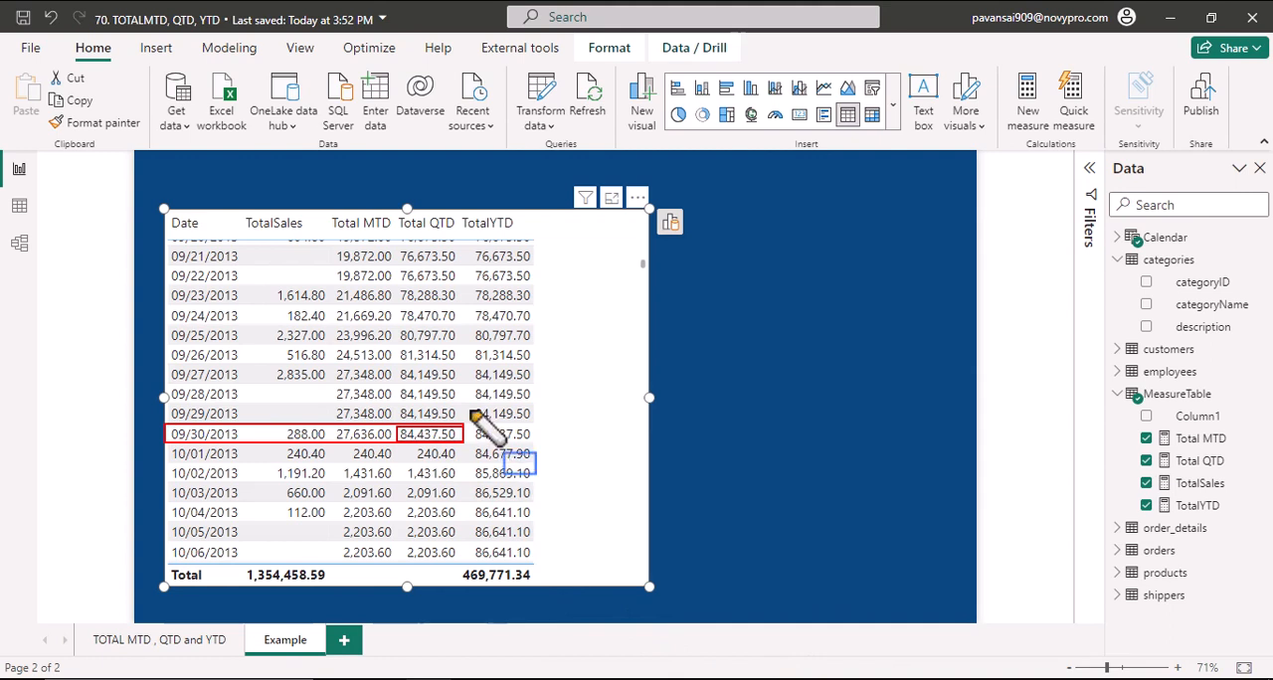
mouse_move(453, 487)
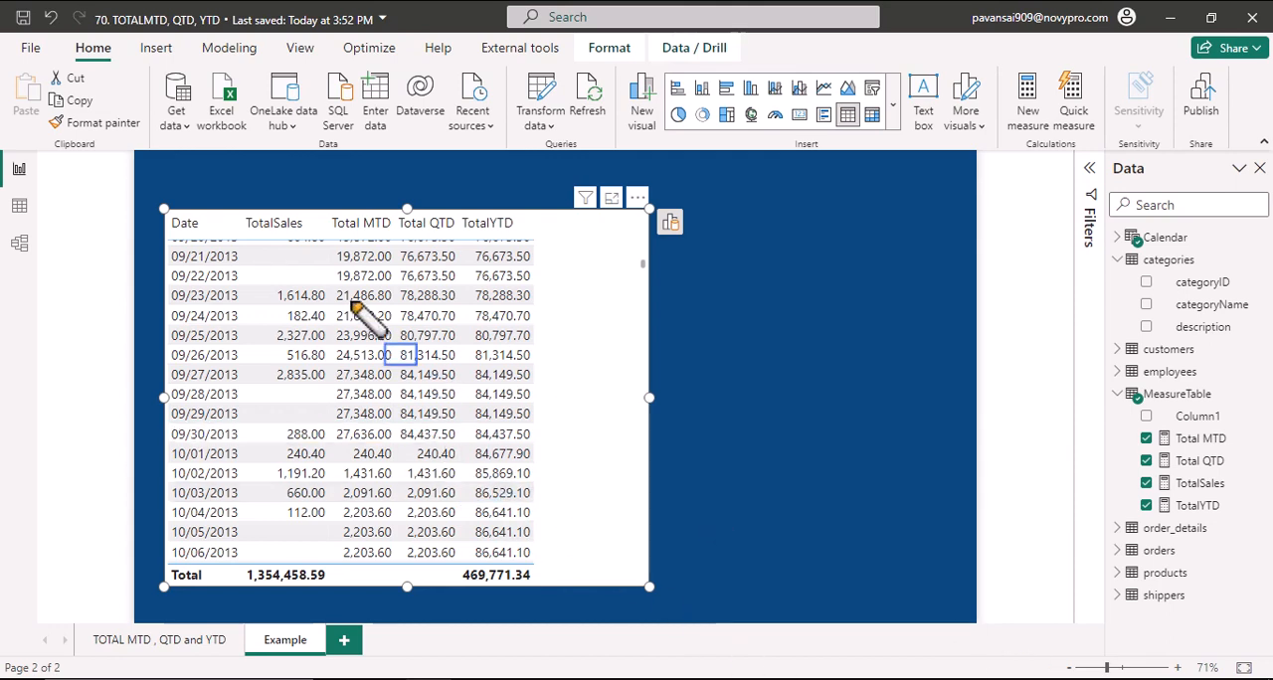
scroll("down", 3)
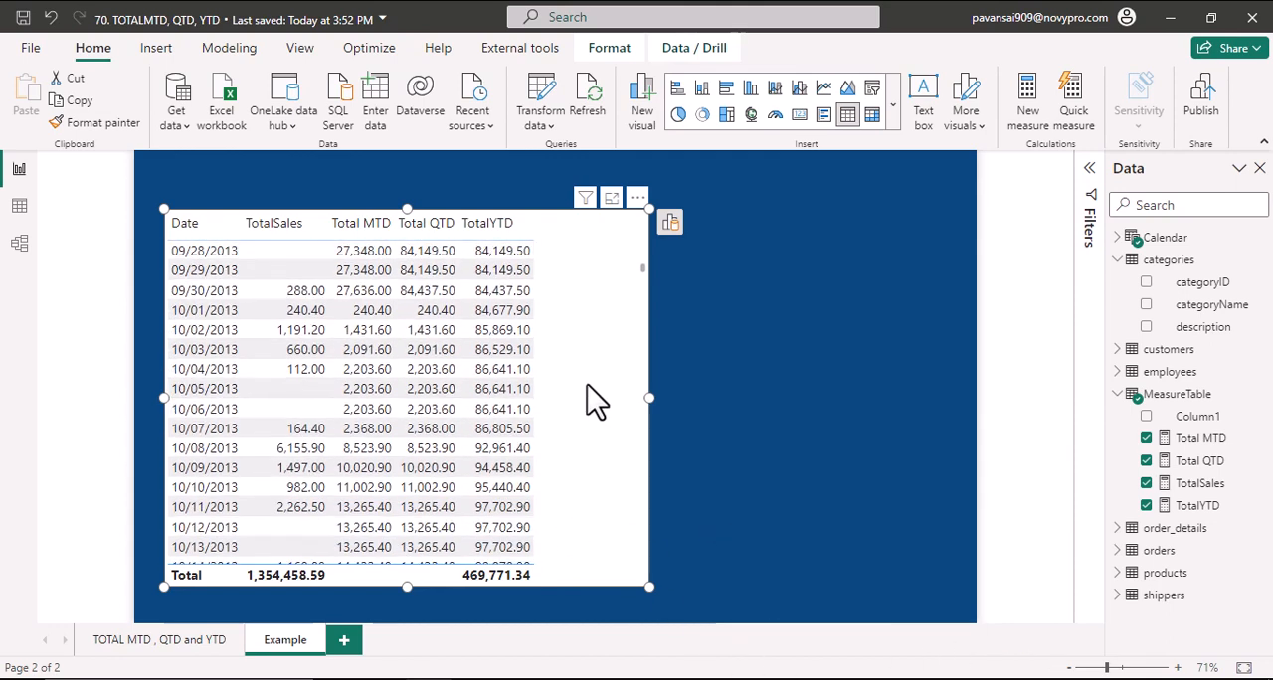
scroll("down", 3)
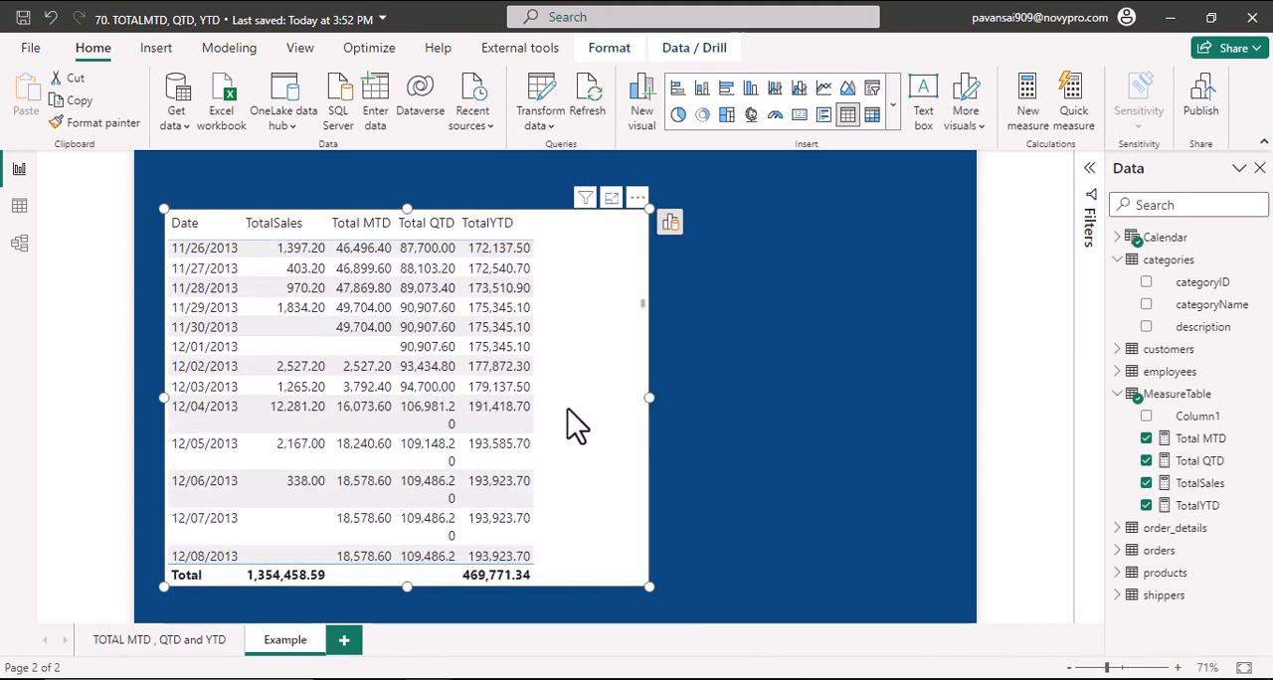
scroll("down", 3)
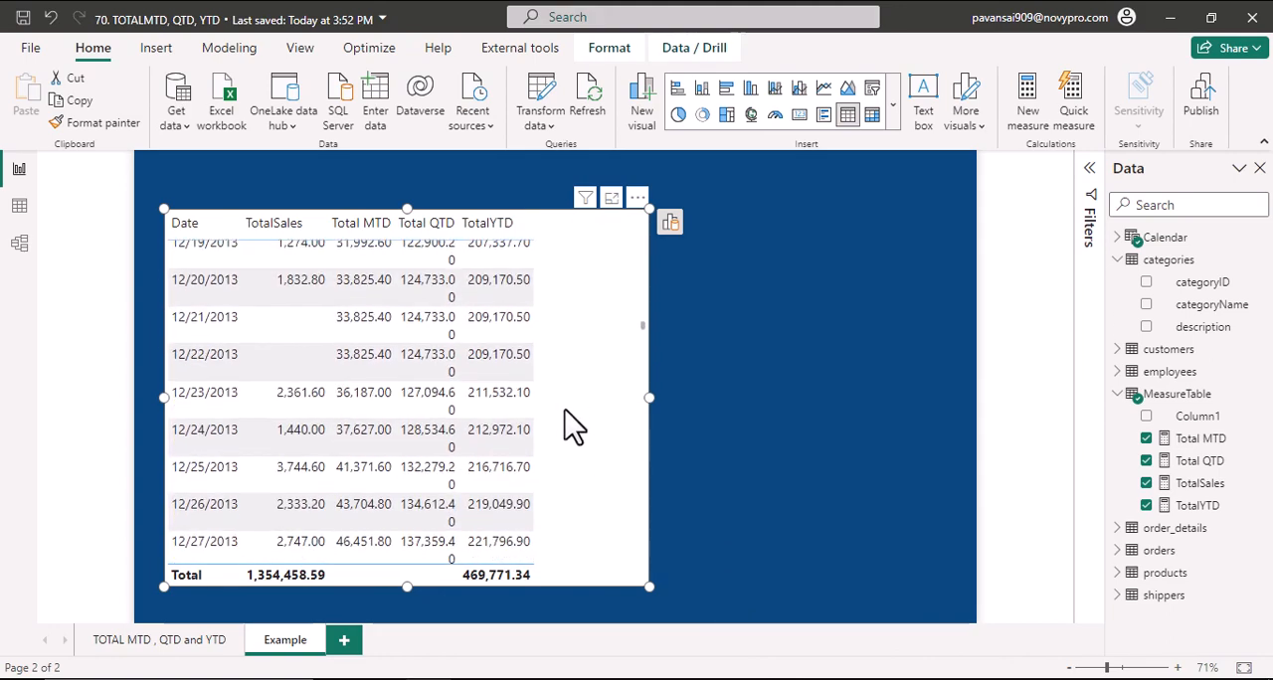
scroll("down", 3)
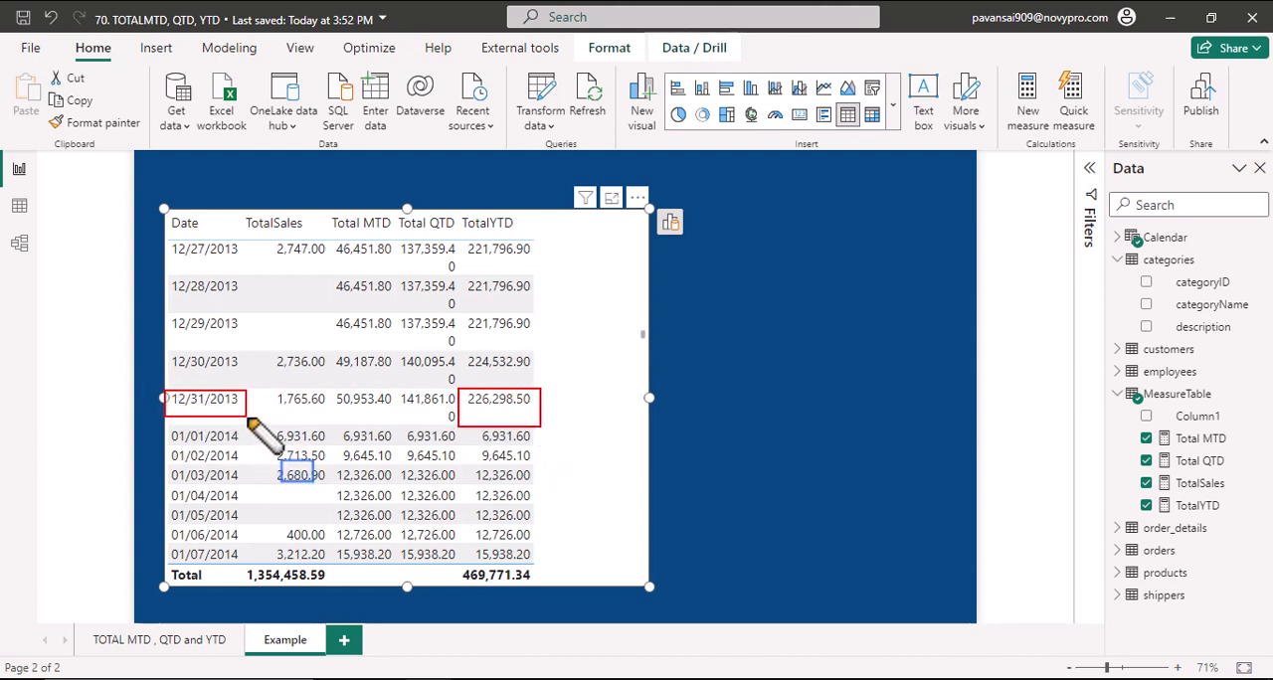
mouse_move(542, 482)
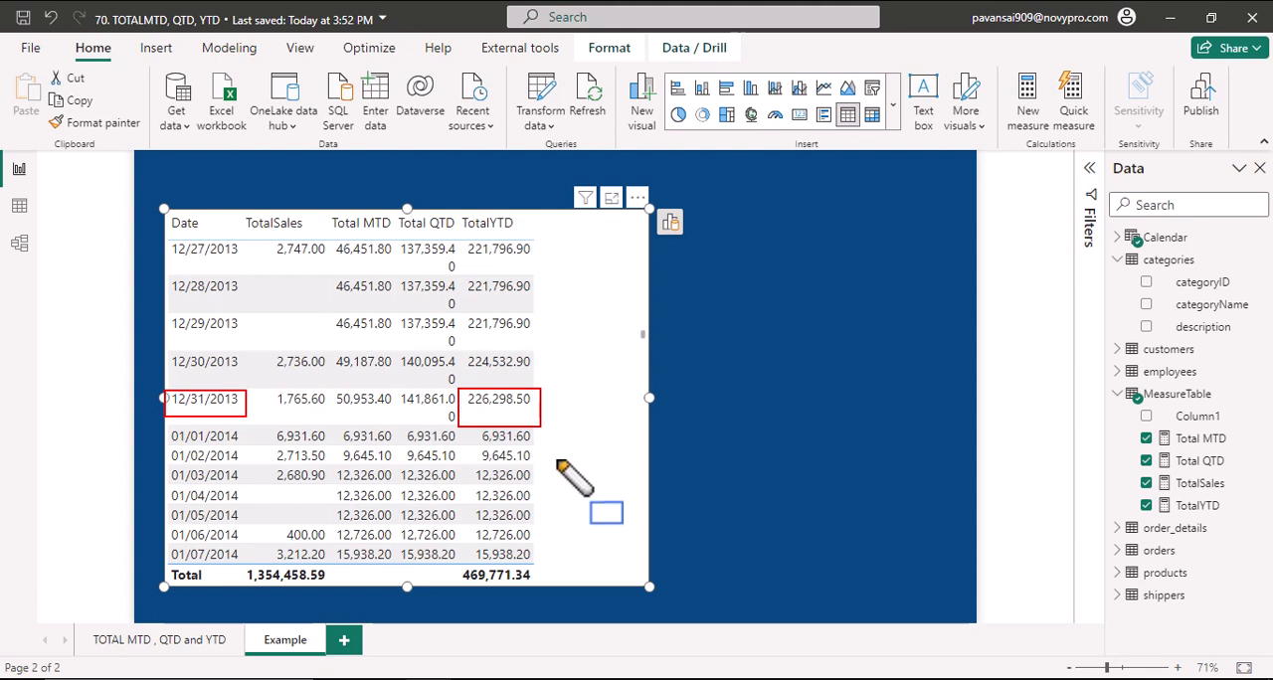
mouse_move(537, 492)
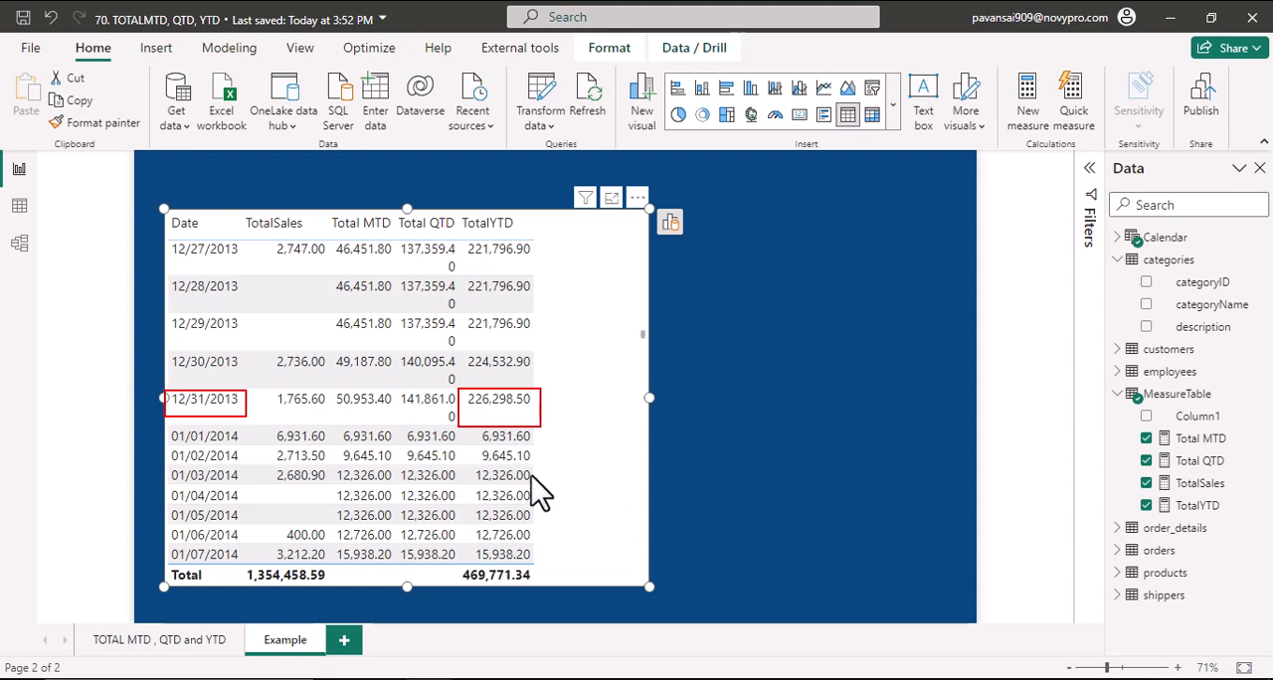